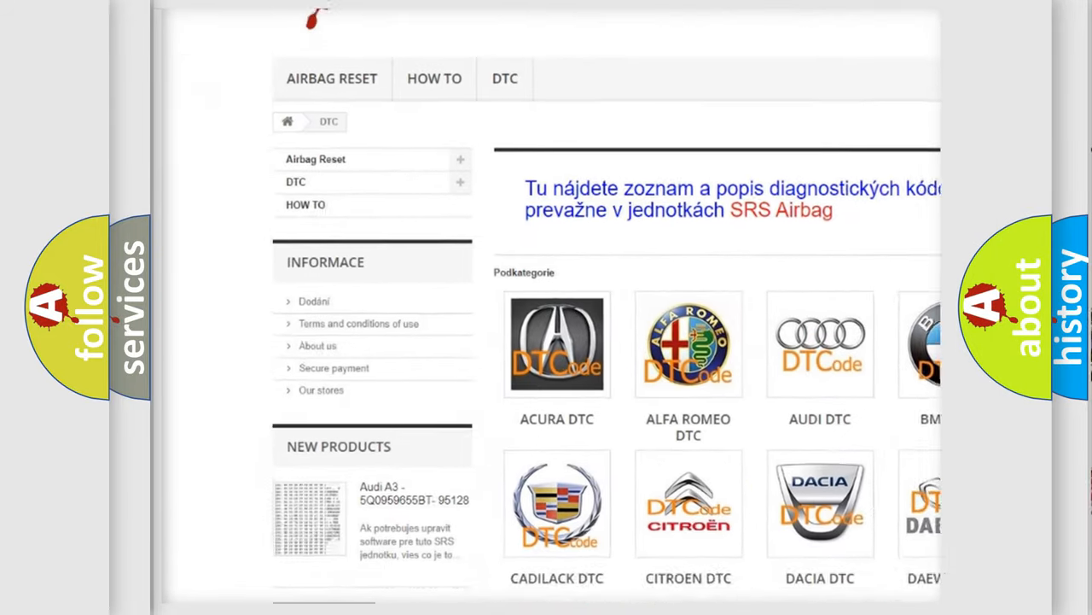
scroll("down", 3)
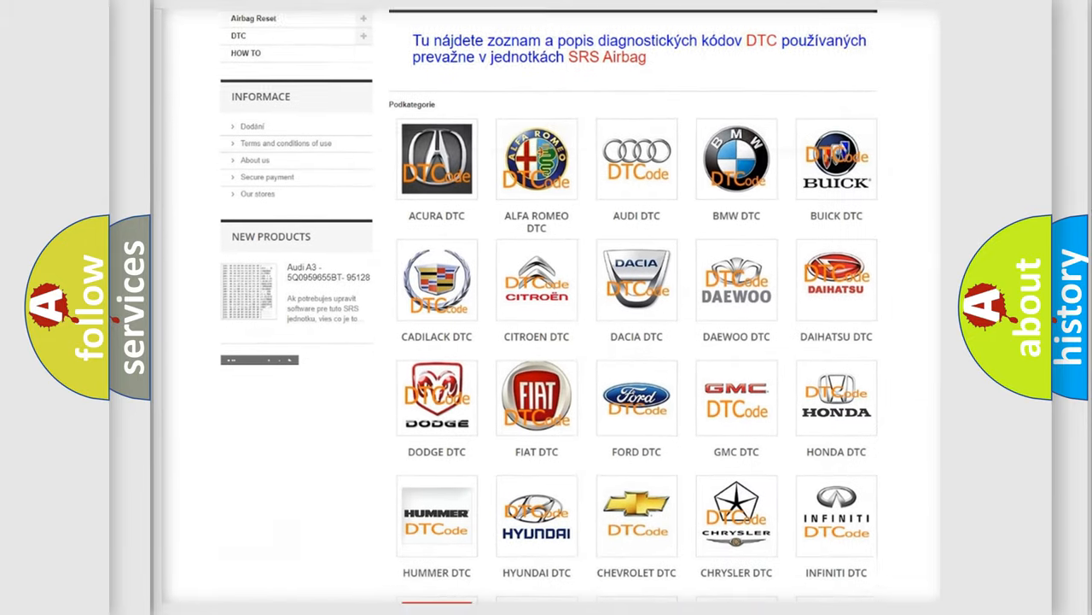
scroll("down", 3)
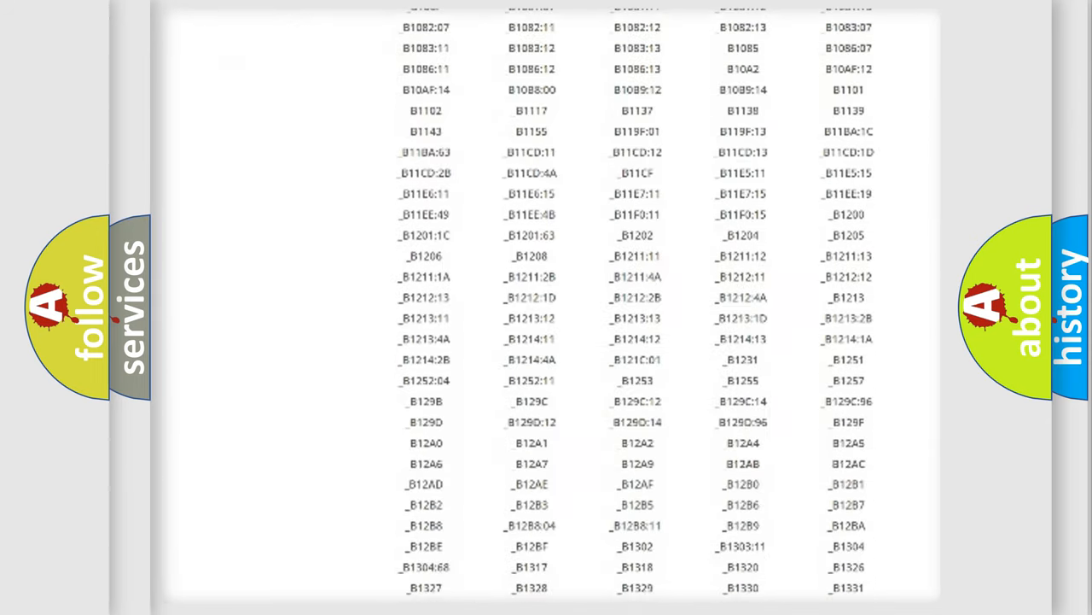
scroll("down", 3)
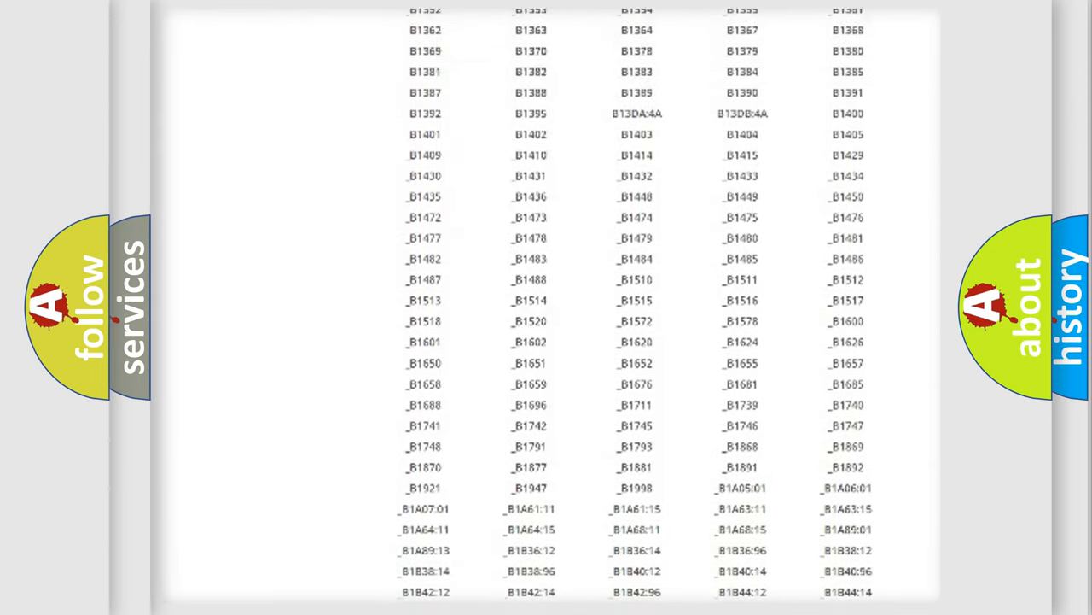
scroll("up", 3)
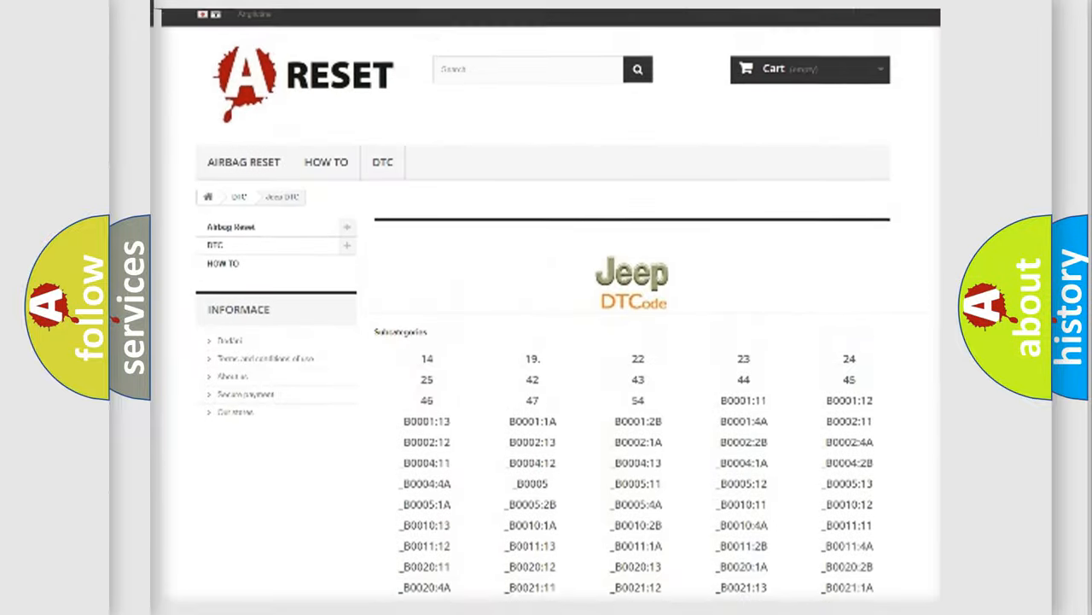